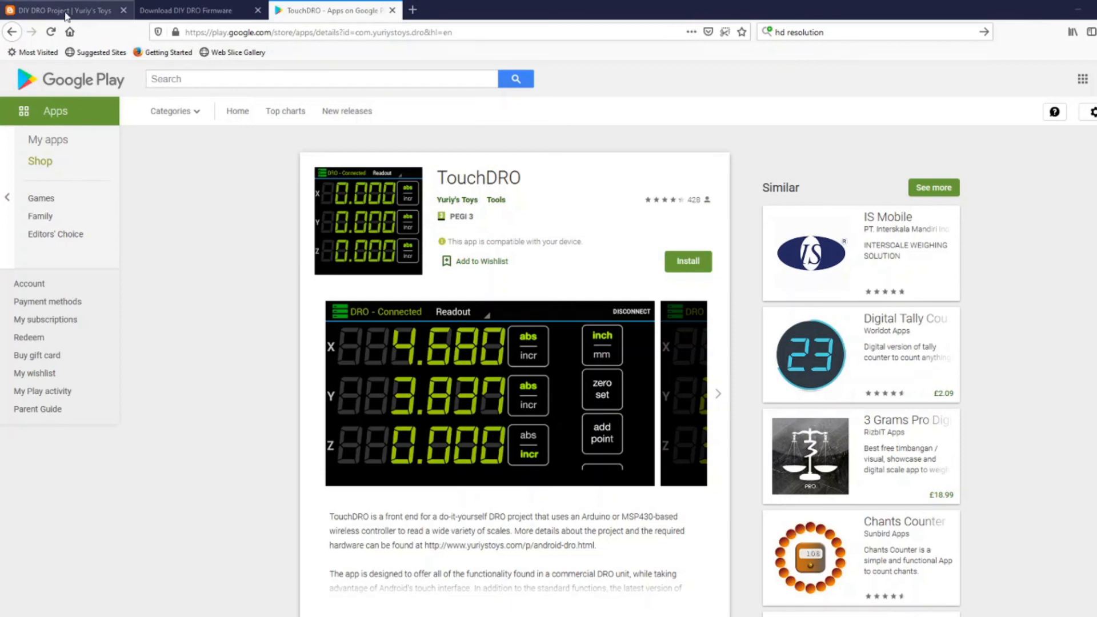
- Switch from the Google Play TouchDRO tab to the 'DIY DRO Project | Yuriy's Toys' tab
click(59, 10)
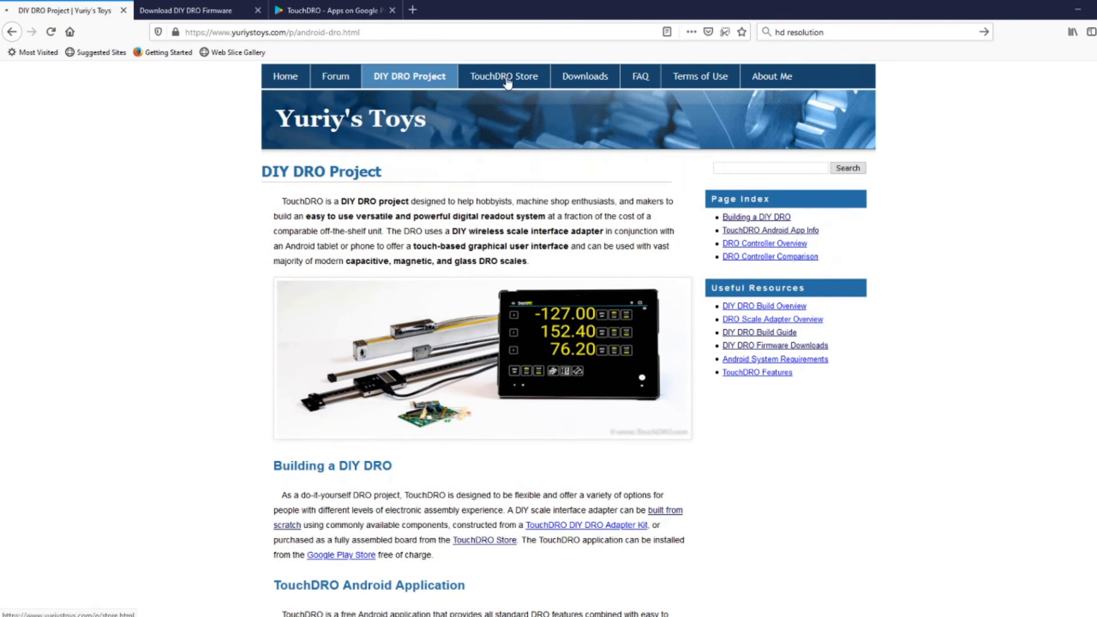
- Go to the TouchDRO Store page and look through the DRO kit and pre-assembled adapter listings
click(504, 77)
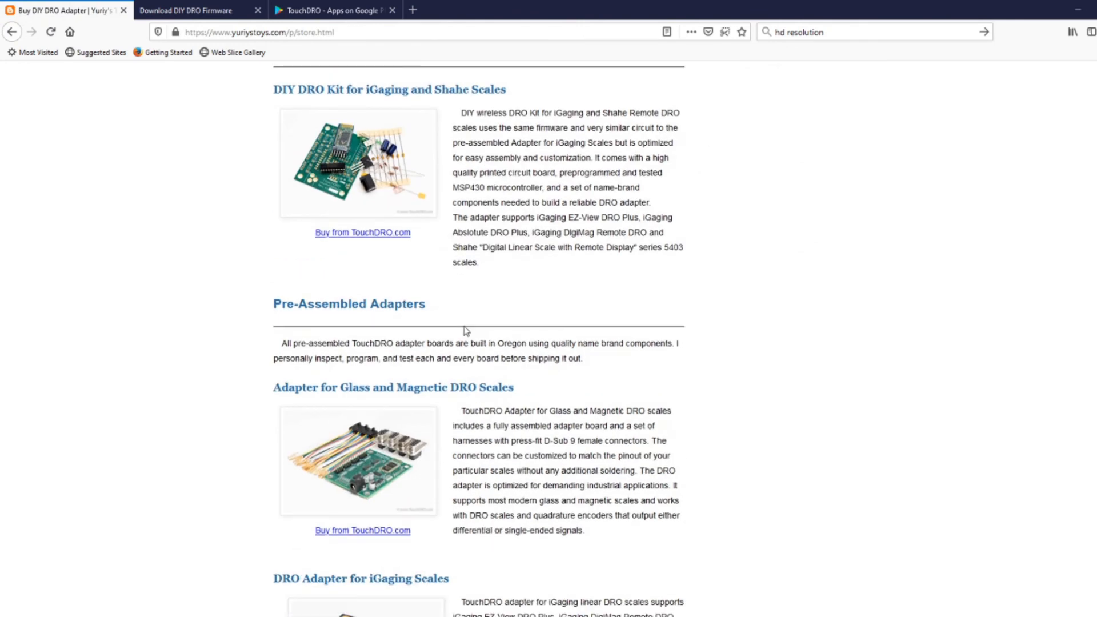
scroll(down, 3)
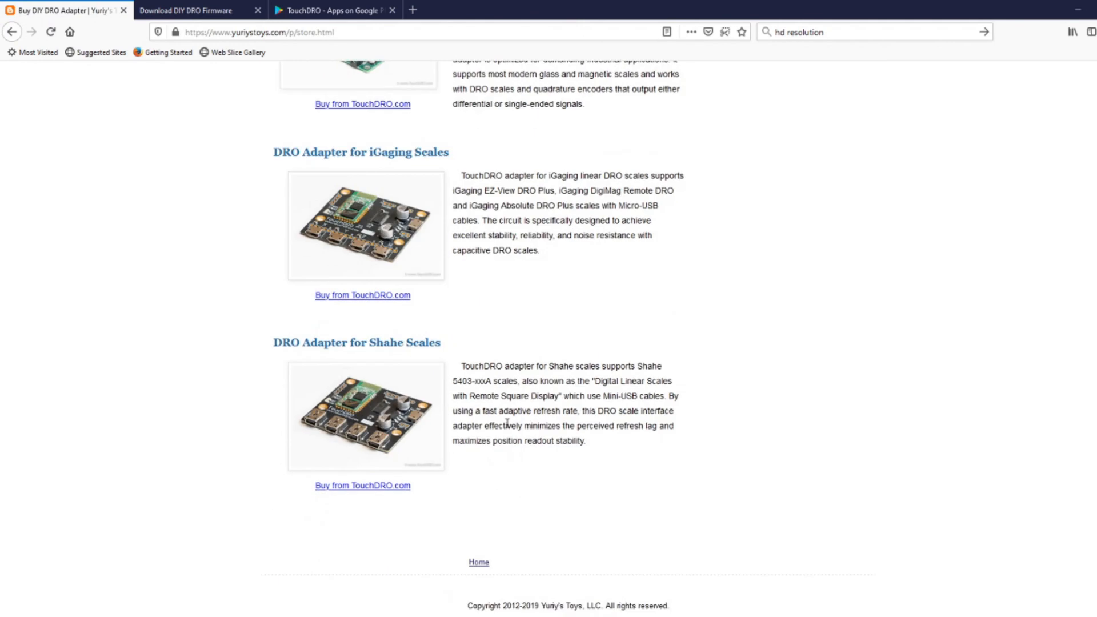
mouse_move(359, 427)
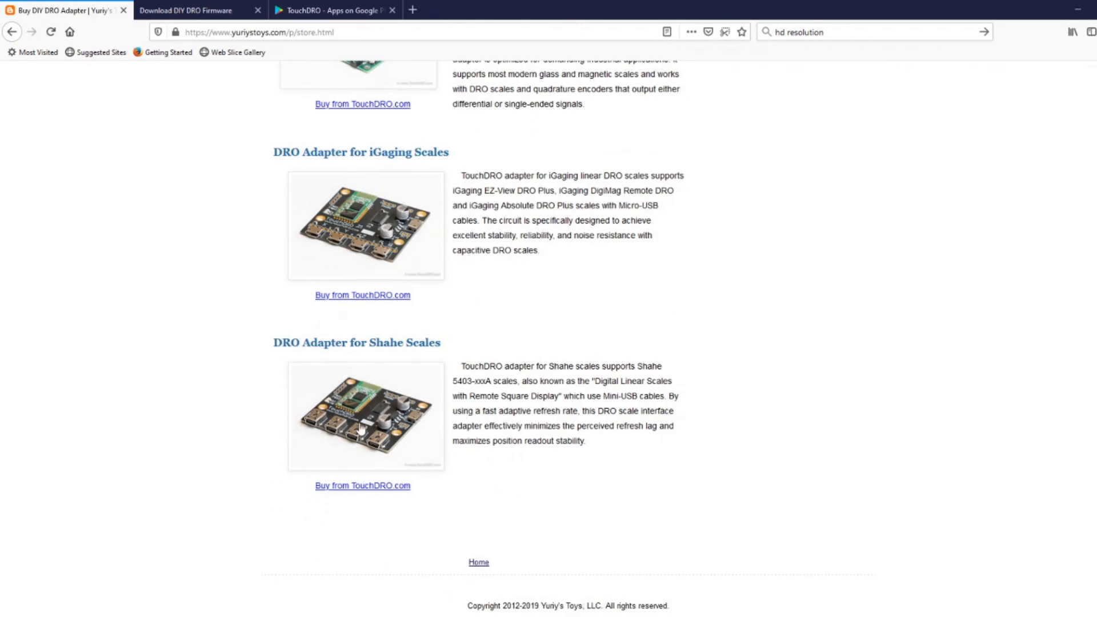
scroll(up, 3)
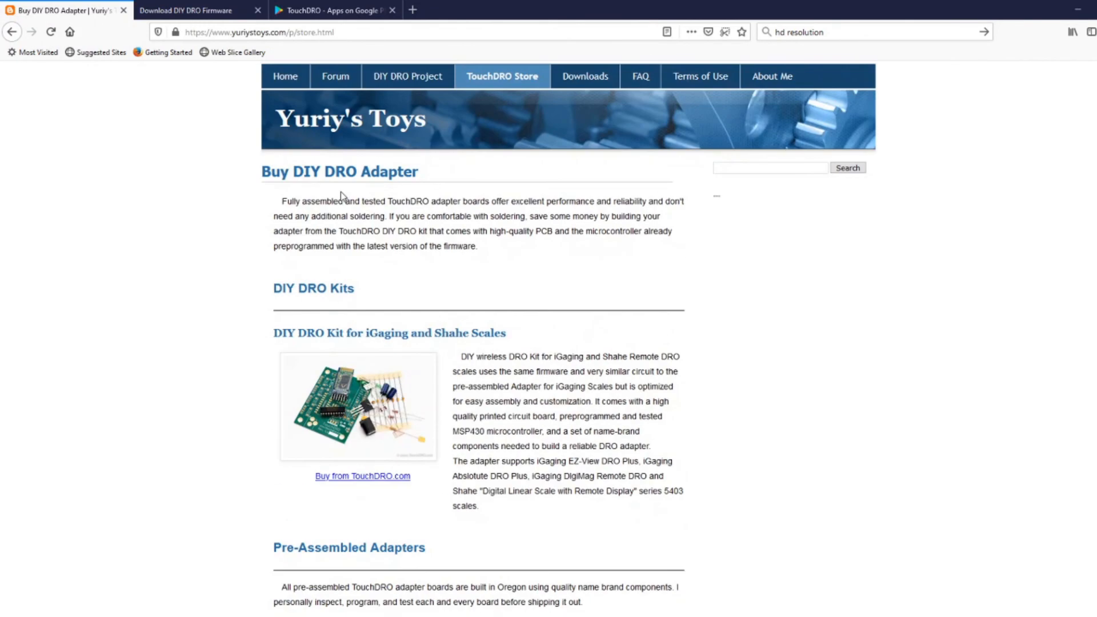
- Return to the DIY DRO Project page from the store via the site navigation
click(408, 76)
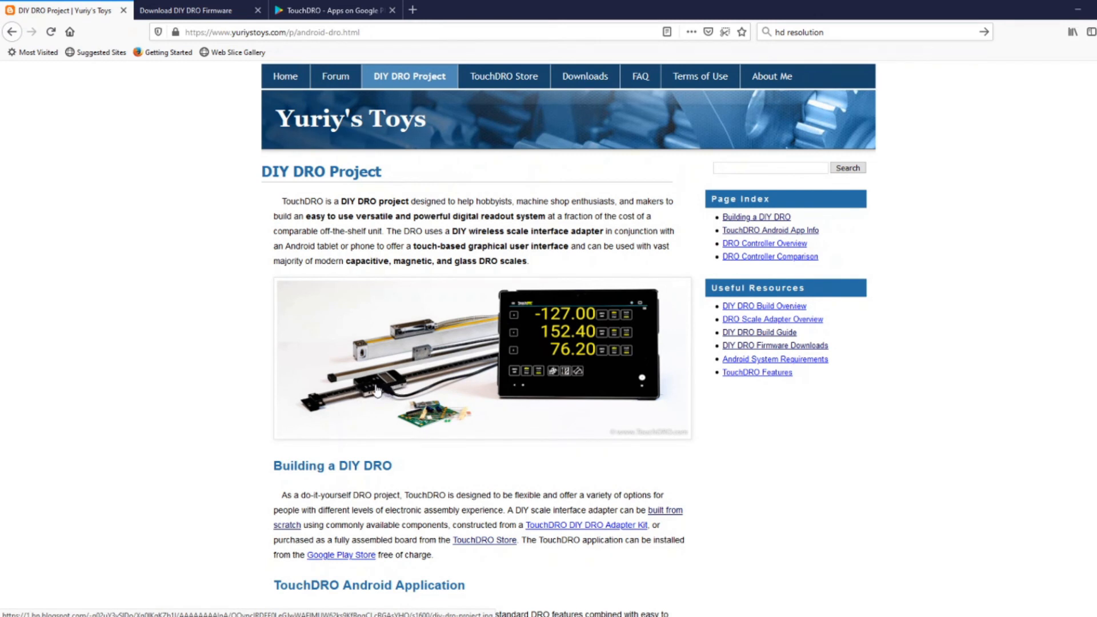
mouse_move(419, 363)
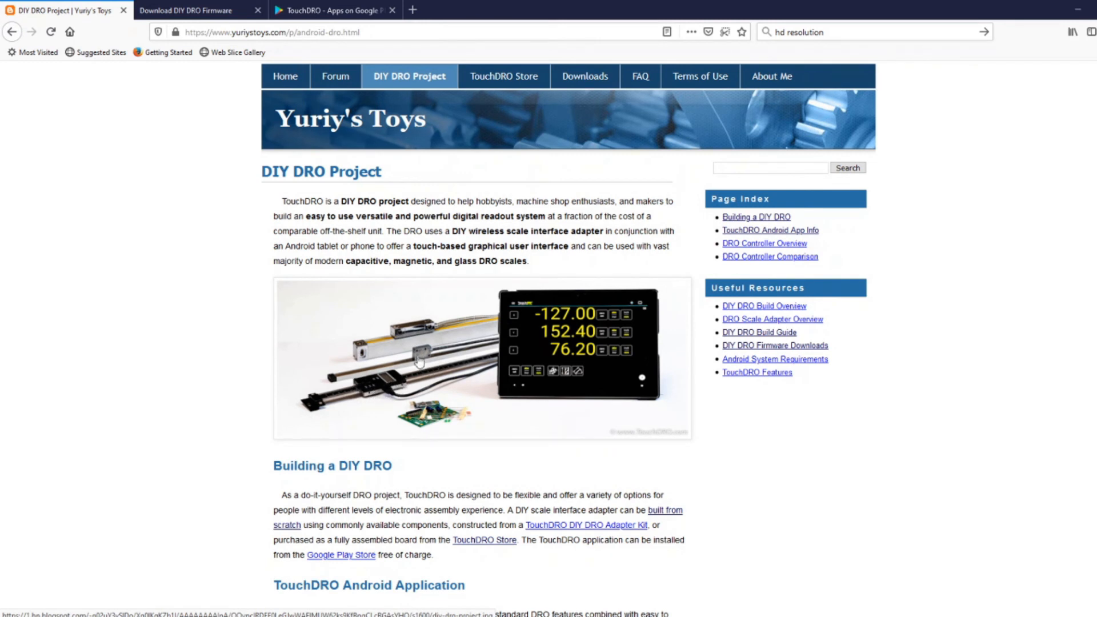
mouse_move(392, 370)
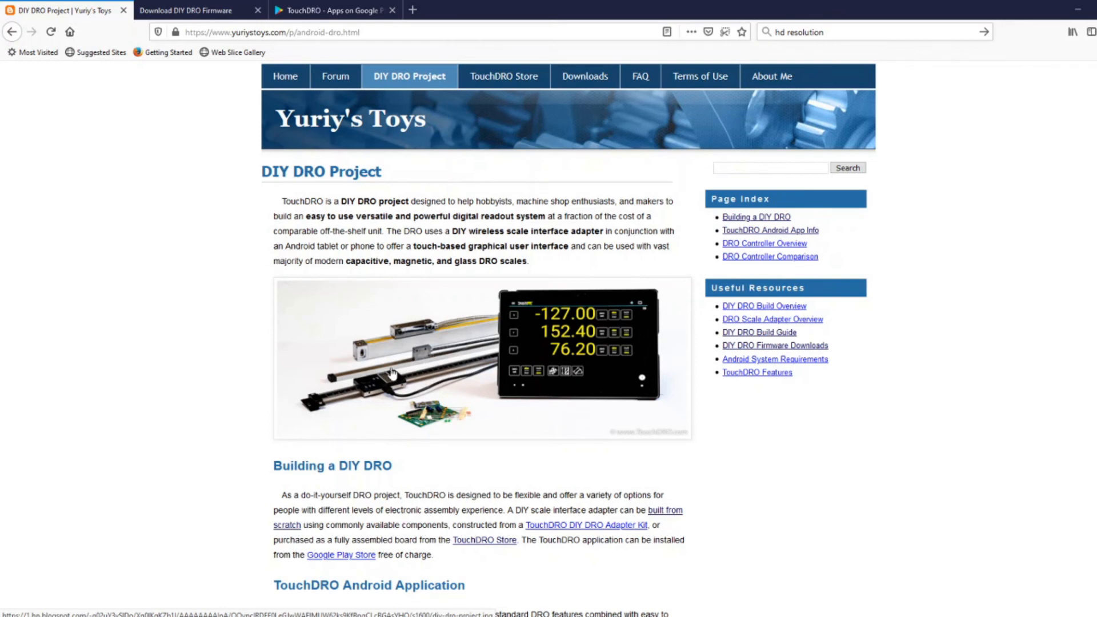
mouse_move(431, 352)
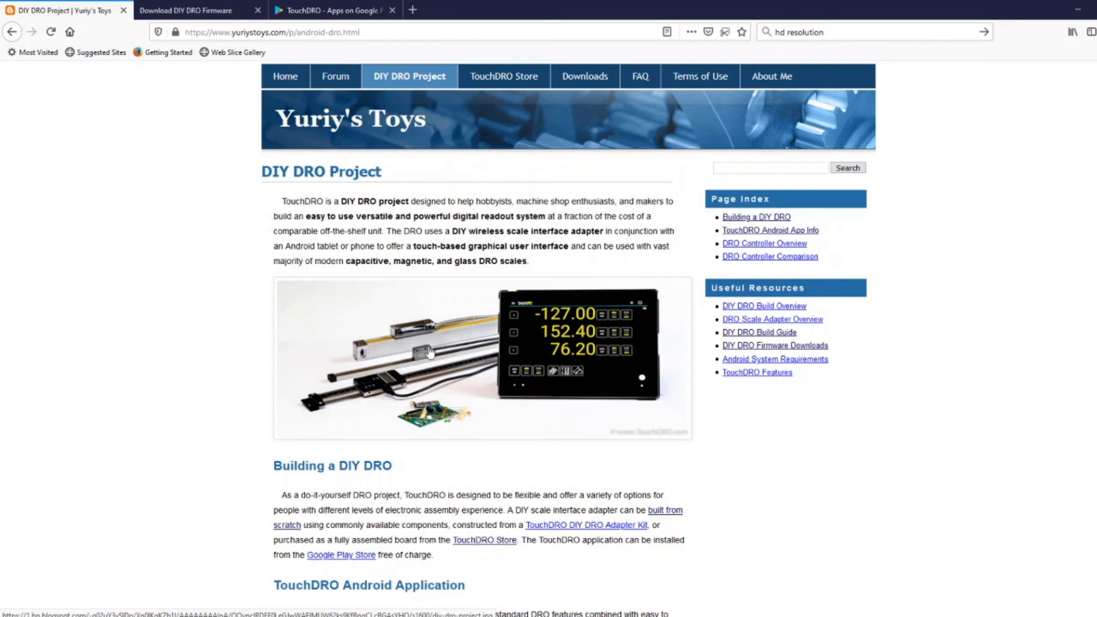
mouse_move(441, 406)
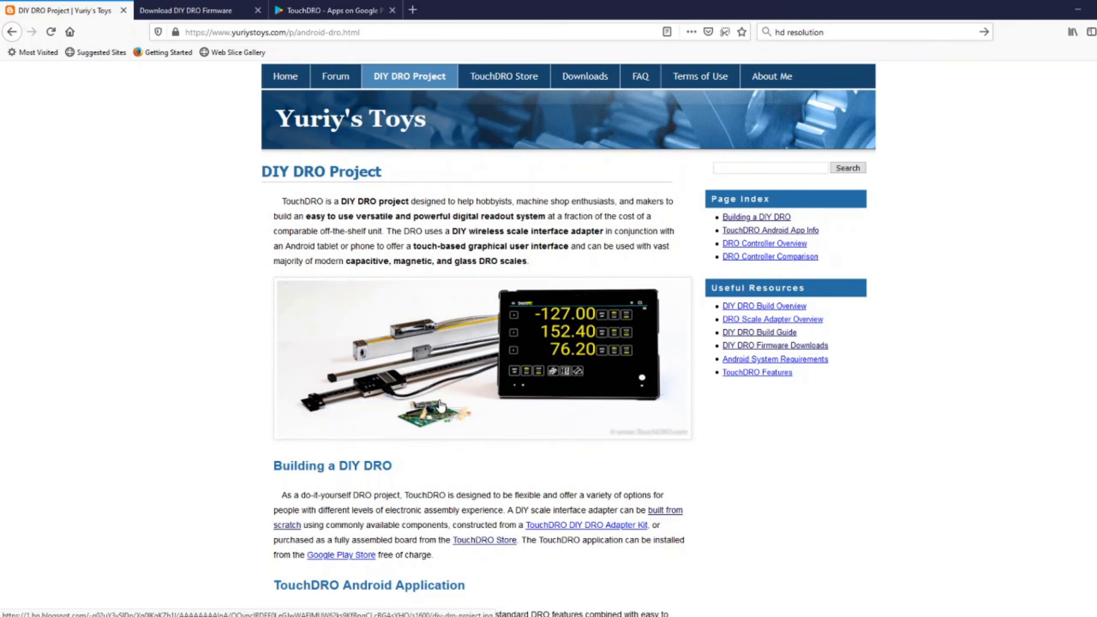
mouse_move(438, 402)
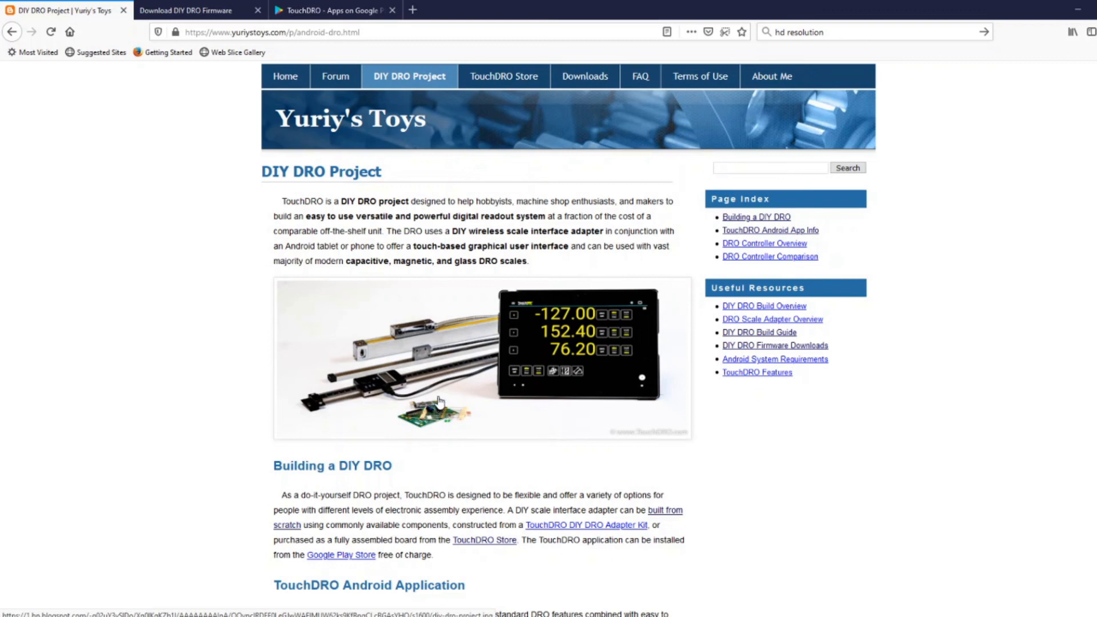